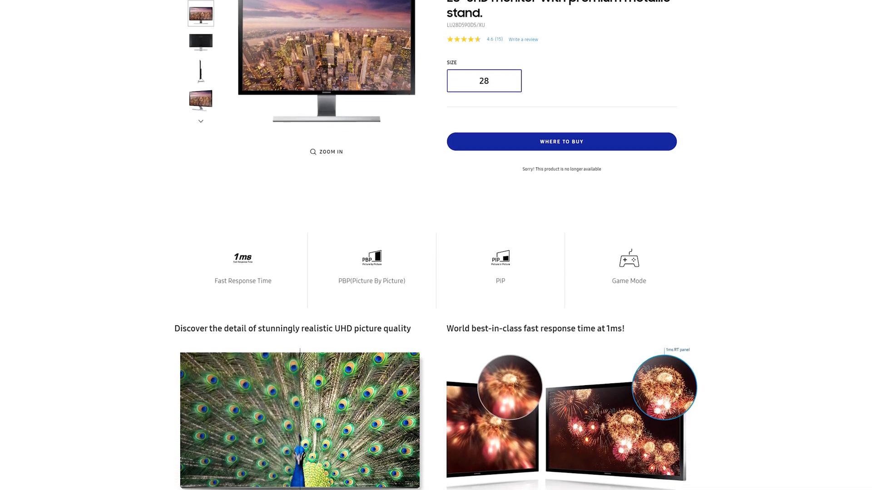
- Scroll the Samsung product page past the feature icons to the UHD picture quality and 1ms response time sections
scroll("down", 3)
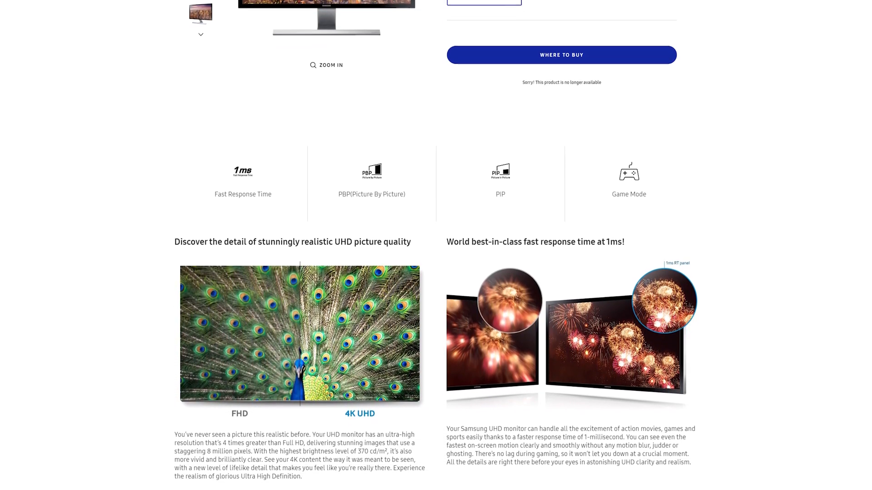
scroll("down", 3)
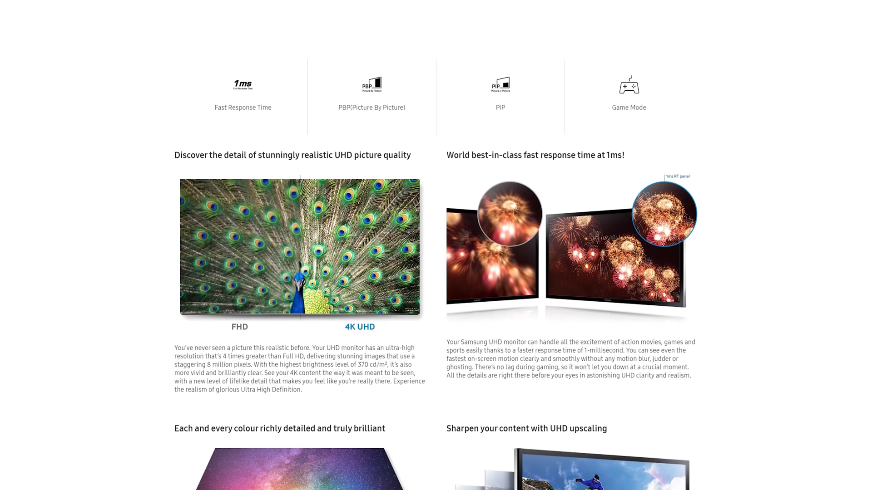
scroll("down", 3)
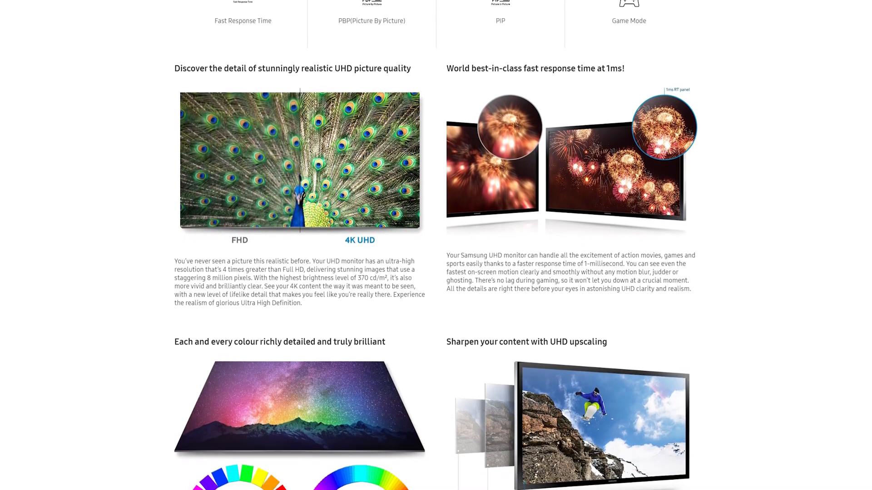
scroll("down", 3)
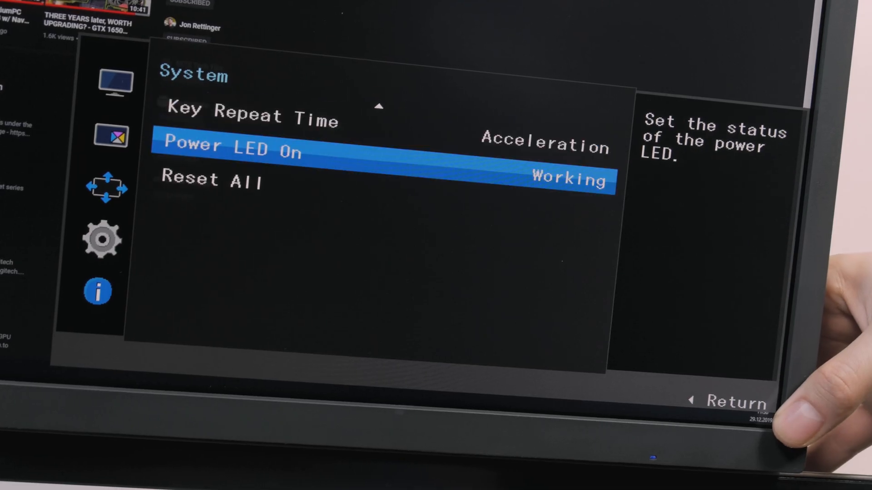
left_click(561, 179)
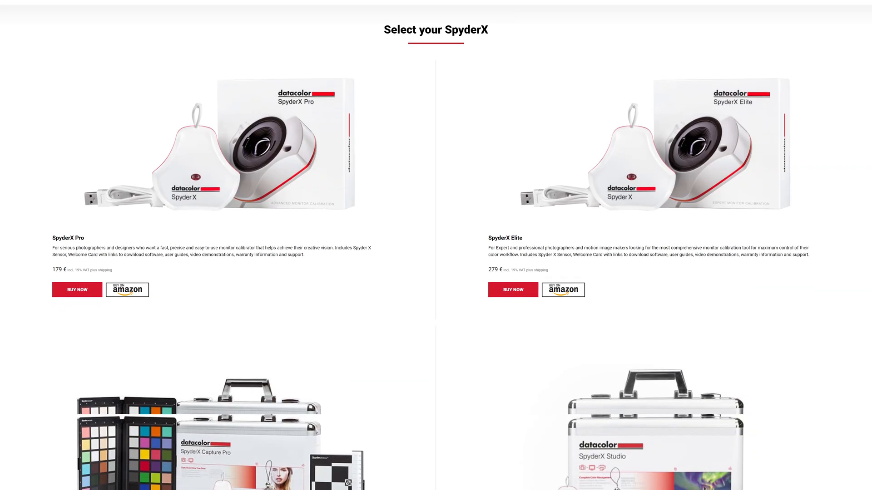
- Scroll the Datacolor 'Select your SpyderX' page down to the Capture Pro and Studio kit listings
scroll("down", 3)
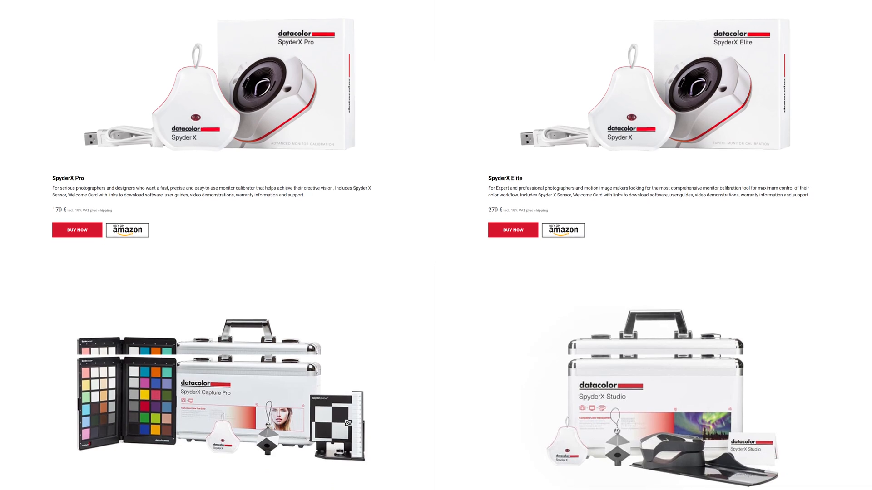
scroll("down", 3)
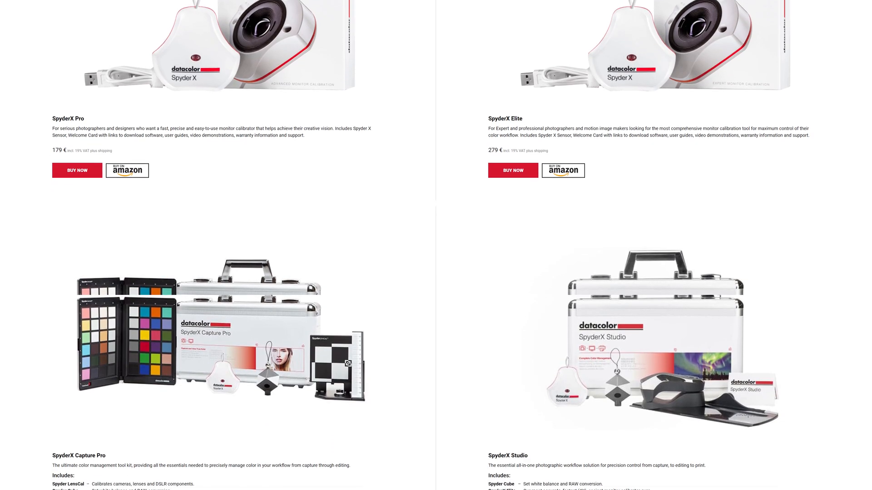